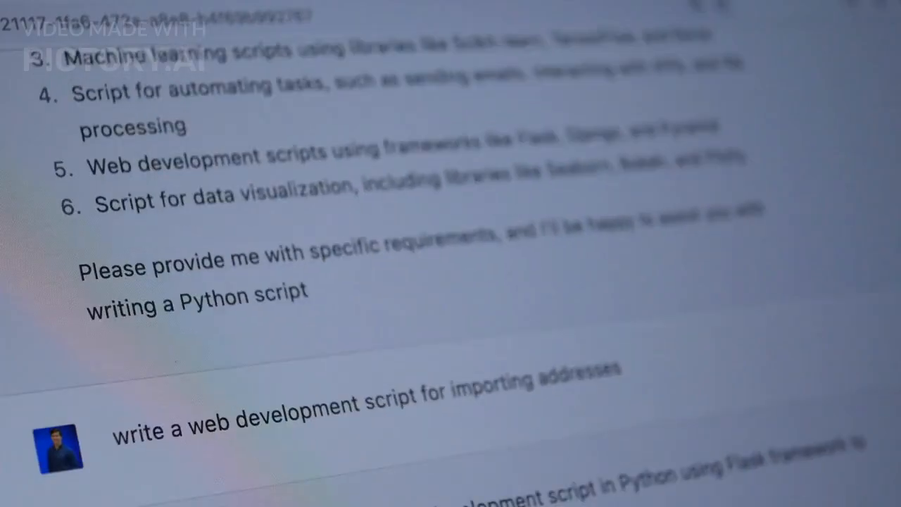
Step: Scroll the Python-script conversation before leaving it for a new chat
scroll("down", 3)
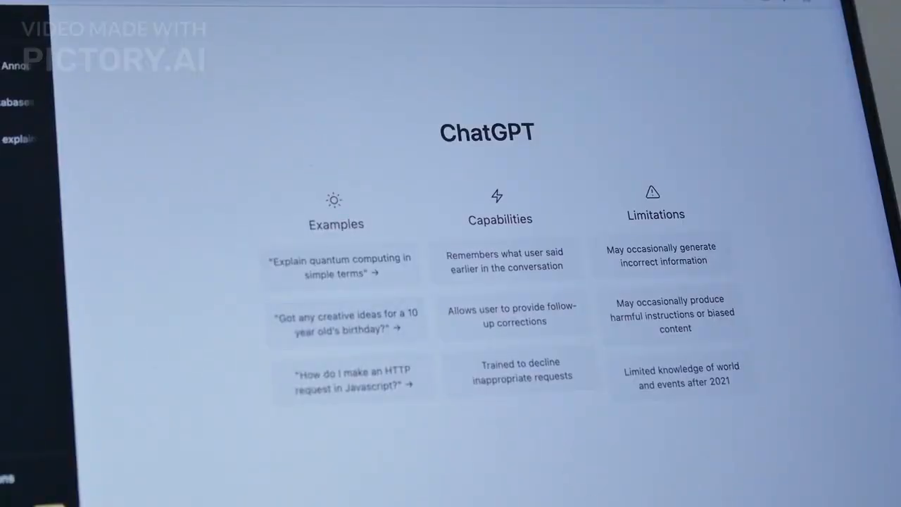
Step: Select the 'Explain quantum computing in simple terms' example so it fills the message box
left_click(345, 321)
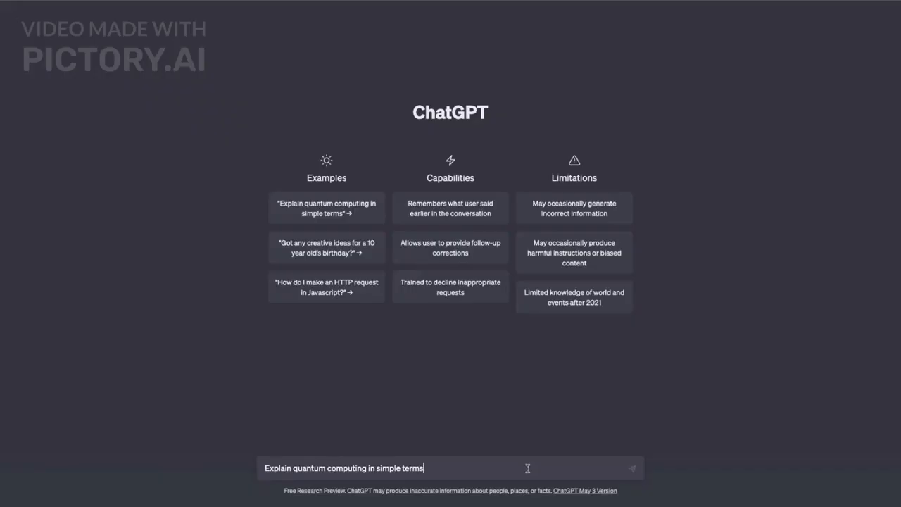
Step: Send the request for a Python script scraping United States population data
left_click(633, 468)
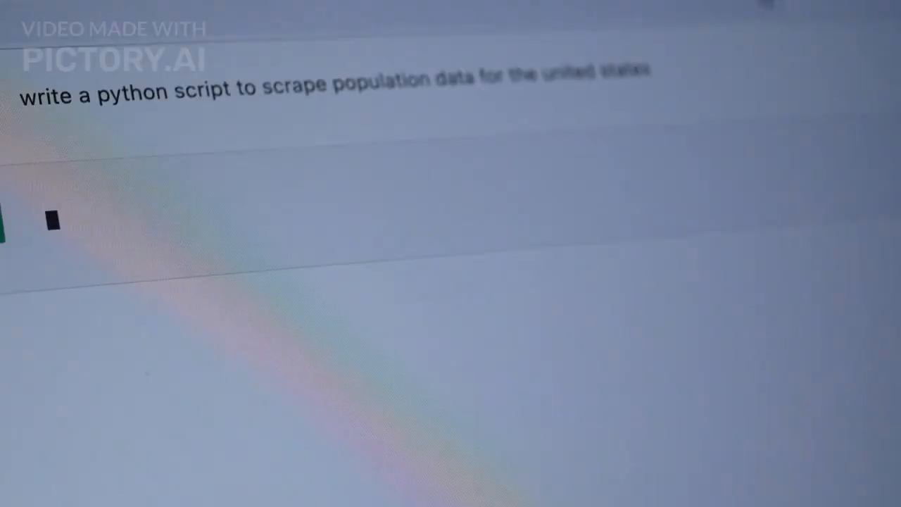
type("To")
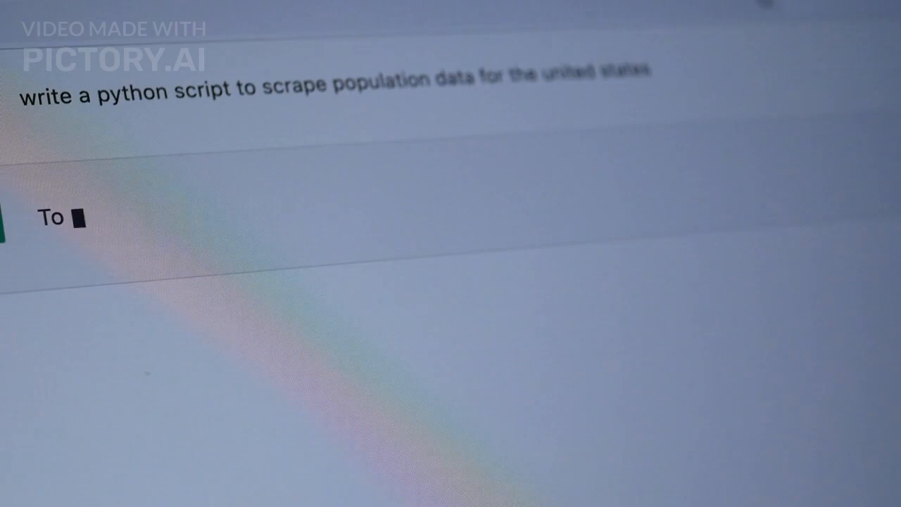